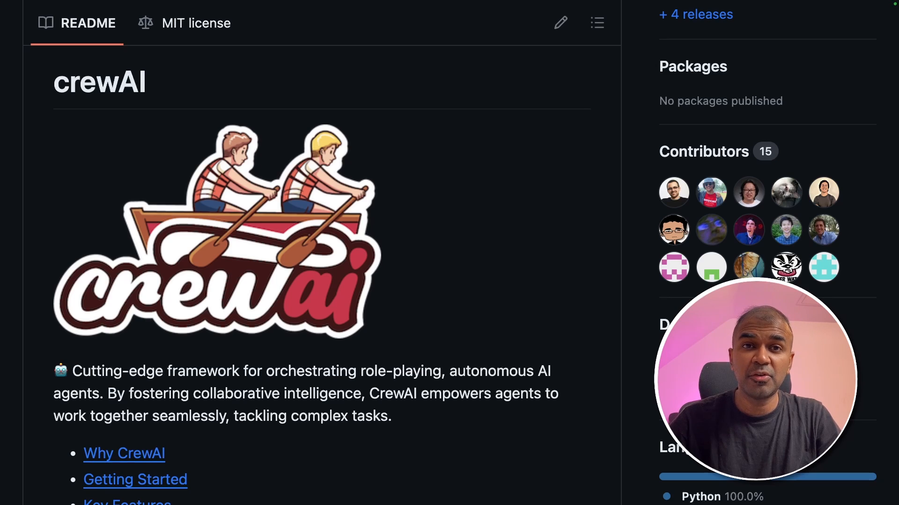
# Highlight the Autonomous Inter-Agent Delegation feature and the creawai environment name in the conda command
pyautogui.scroll(-3)
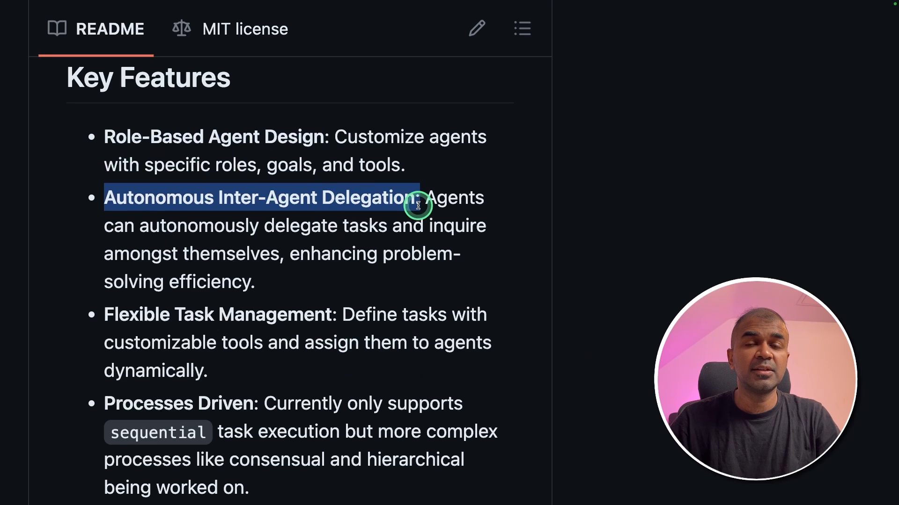
pyautogui.doubleClick(217, 314)
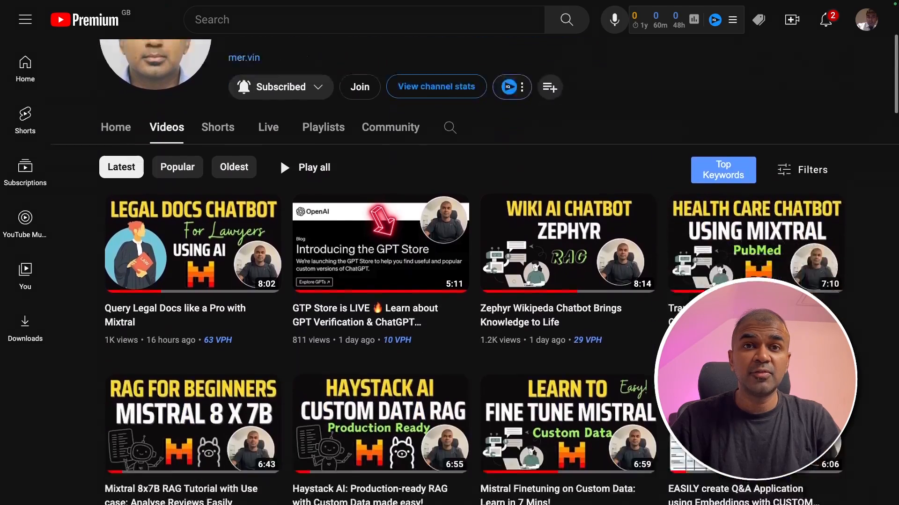
pyautogui.scroll(-3)
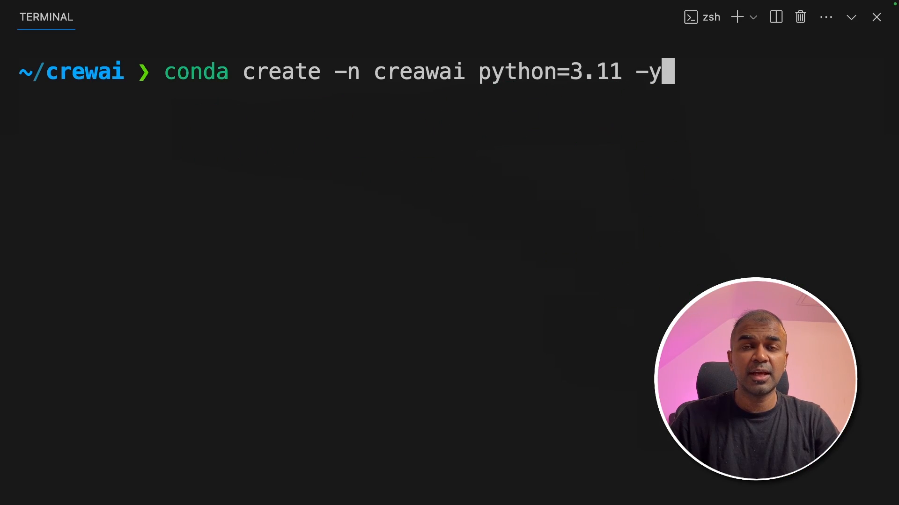
pyautogui.doubleClick(161, 333)
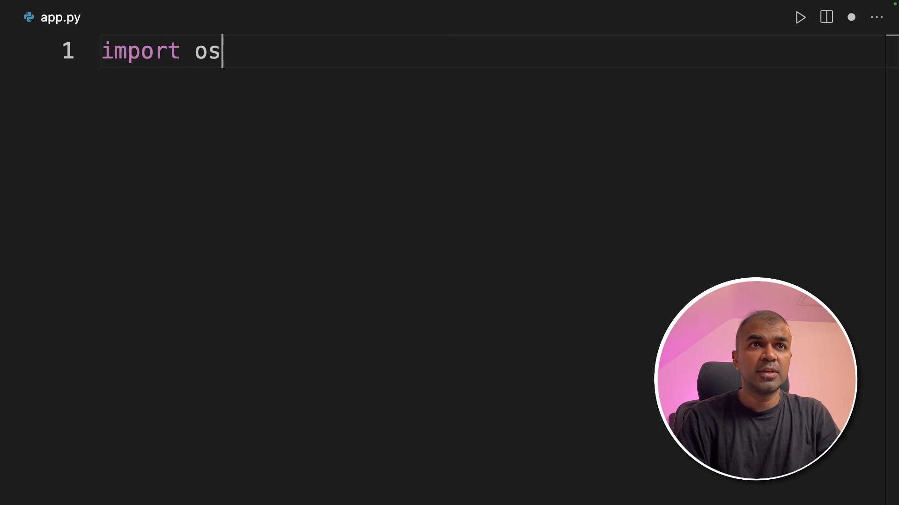
# Import Agent, Task, Crew, Process from crewai and DuckDuckGoSearchRun from langchain.tools
pyautogui.write('from crewai import Agent, Task, Crew, Process')
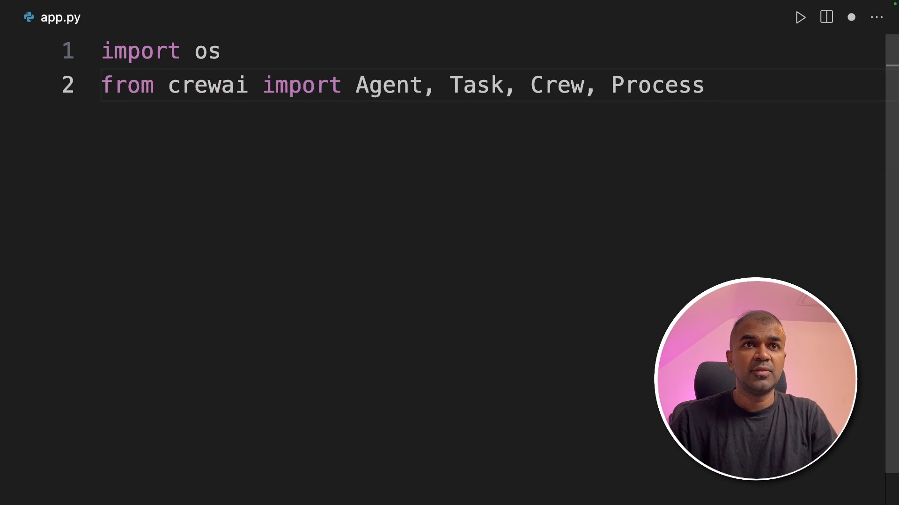
pyautogui.doubleClick(475, 85)
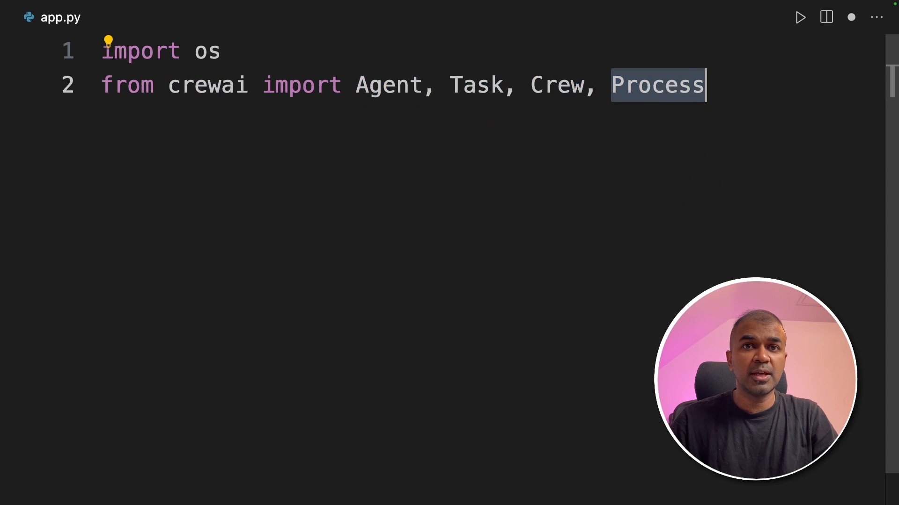
pyautogui.write('from langchain.tools import DuckDuckGoSearchRun')
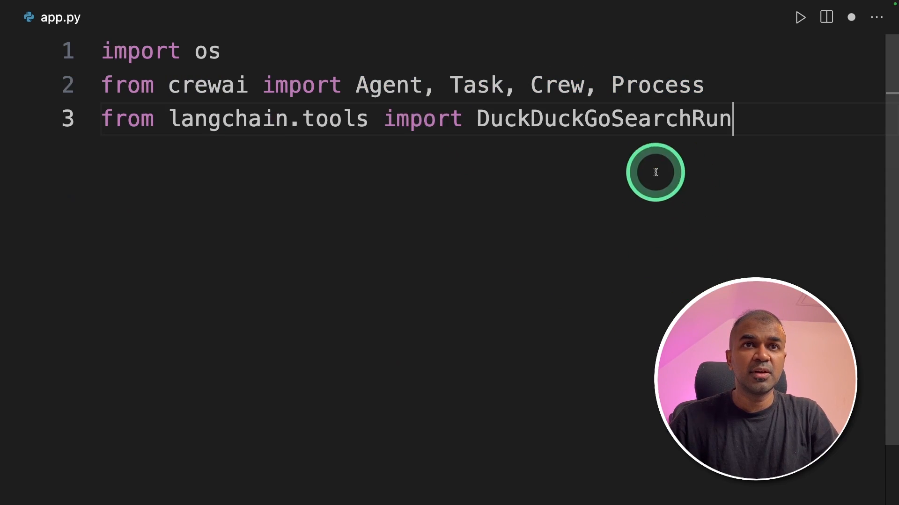
pyautogui.doubleClick(603, 119)
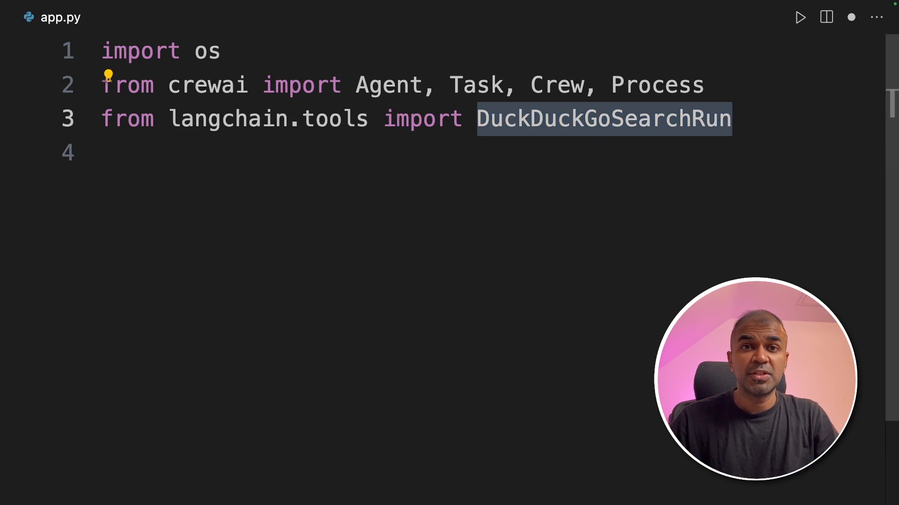
# Create search_tool and the Senior Research Analyst researcher agent, highlighting its backstory and goal
pyautogui.write('search_tool = DuckDuckGoSearchRun()')
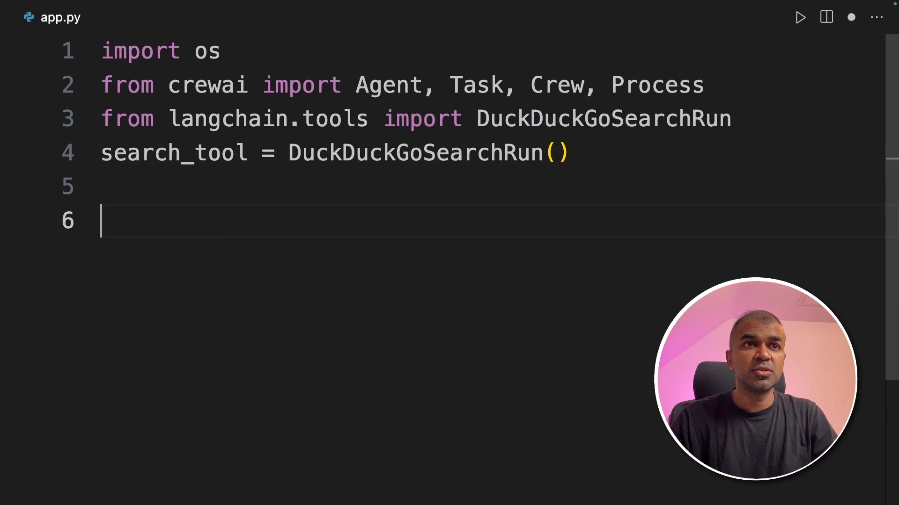
pyautogui.write('# Define your agents with roles and goals')
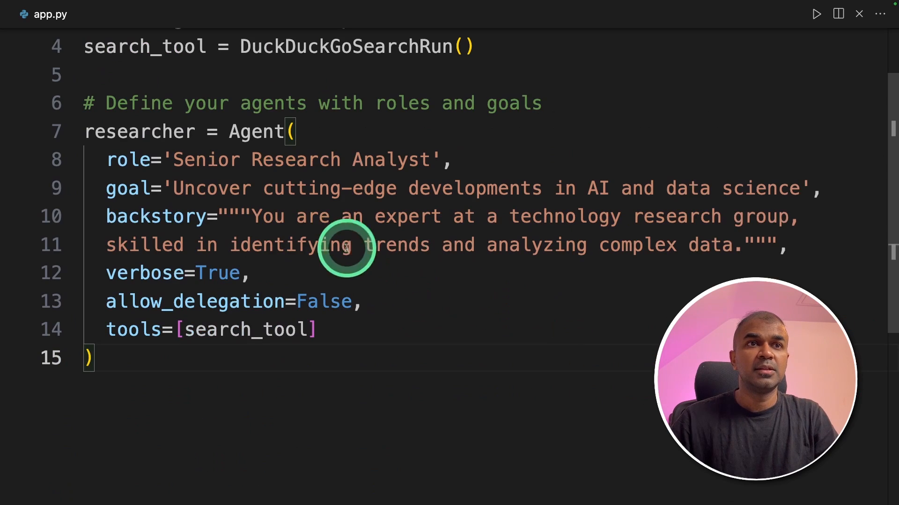
pyautogui.moveTo(374, 217); pyautogui.dragTo(642, 217)
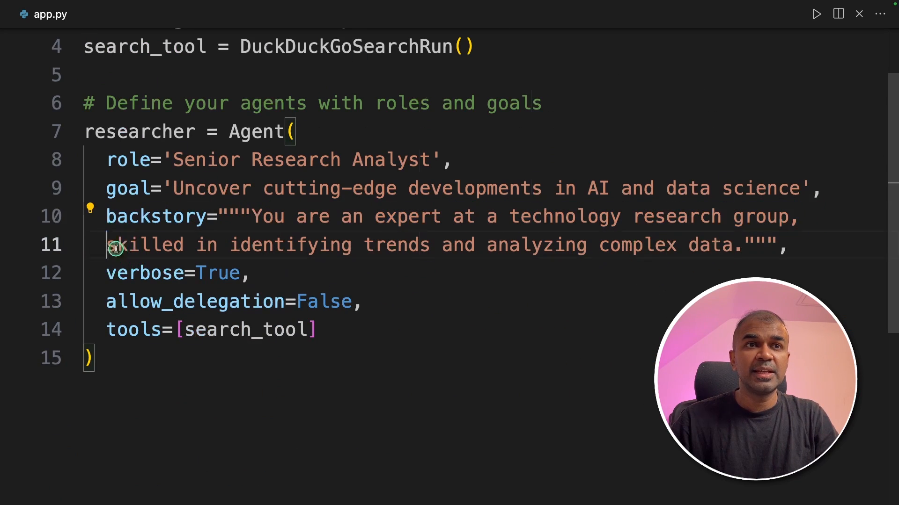
pyautogui.moveTo(115, 245); pyautogui.dragTo(733, 245)
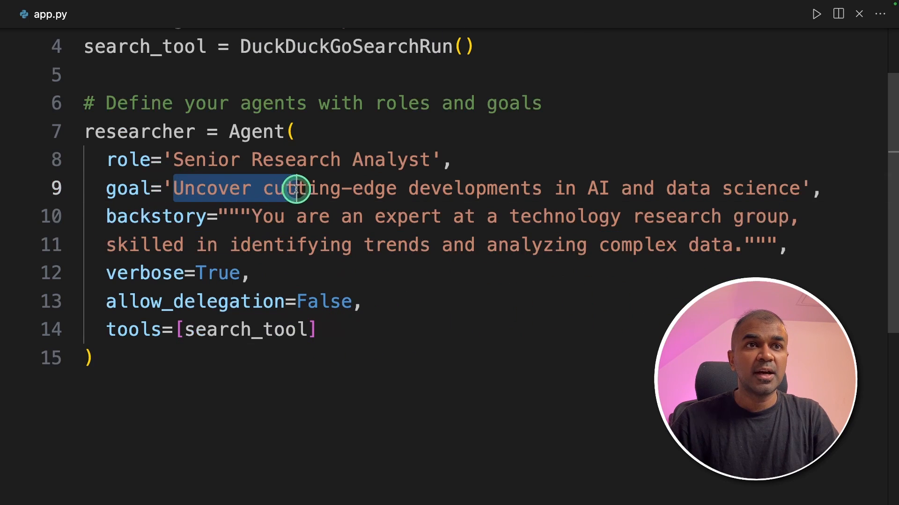
pyautogui.moveTo(292, 189); pyautogui.dragTo(742, 189)
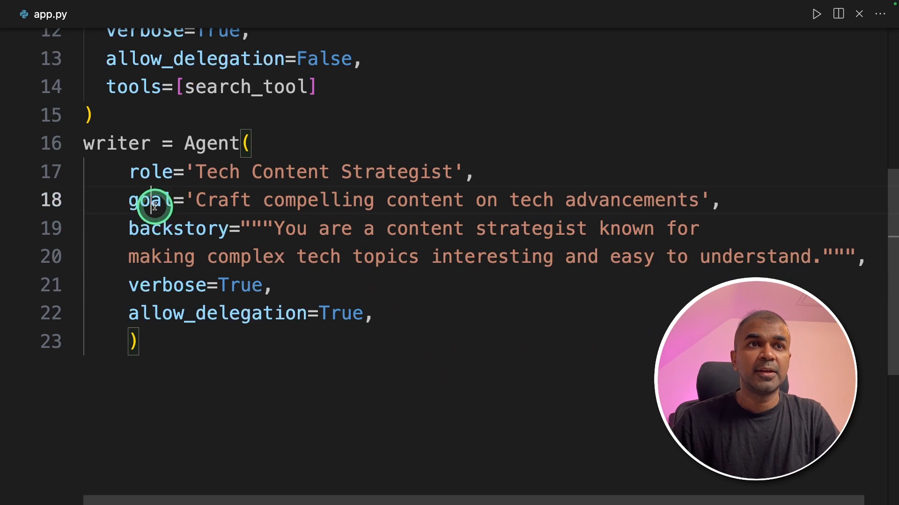
# Highlight the Tech Content Strategist writer agent's goal parameter and goal text
pyautogui.doubleClick(211, 144)
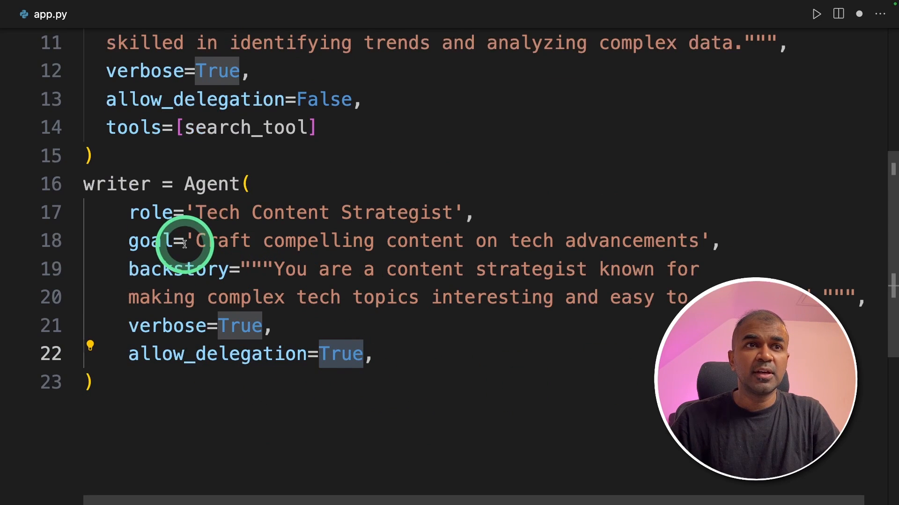
pyautogui.moveTo(194, 241); pyautogui.dragTo(636, 241)
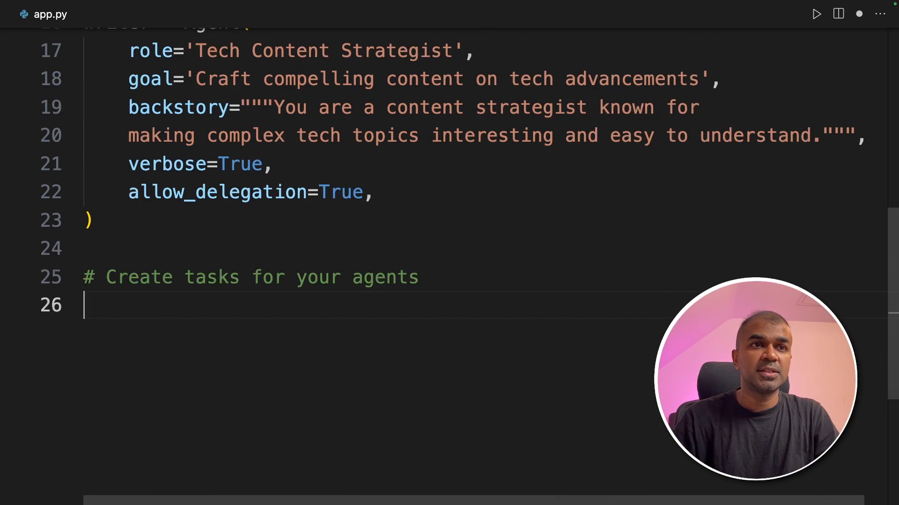
# Write task1 for the researcher and task2 for the writer, highlighting task1's description
pyautogui.write('task1 = Task(')
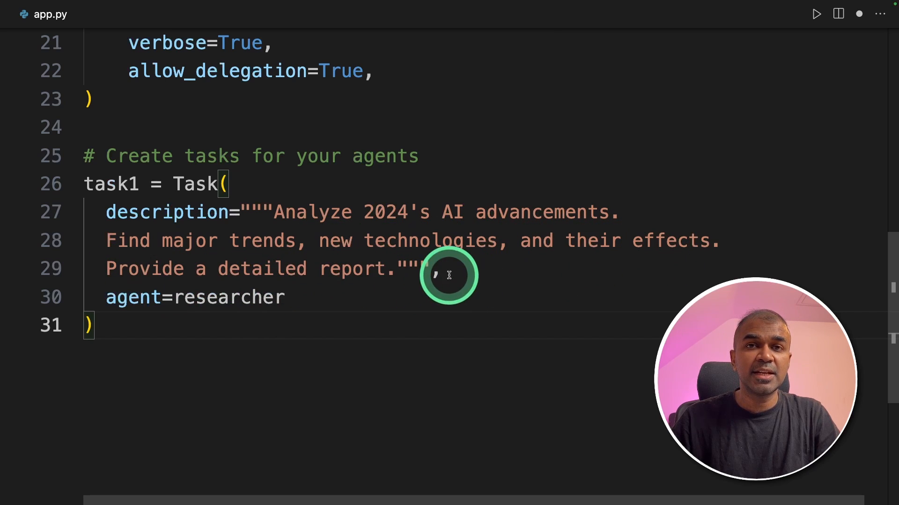
pyautogui.moveTo(106, 297); pyautogui.dragTo(285, 296)
pyautogui.write('task2 = Task(')
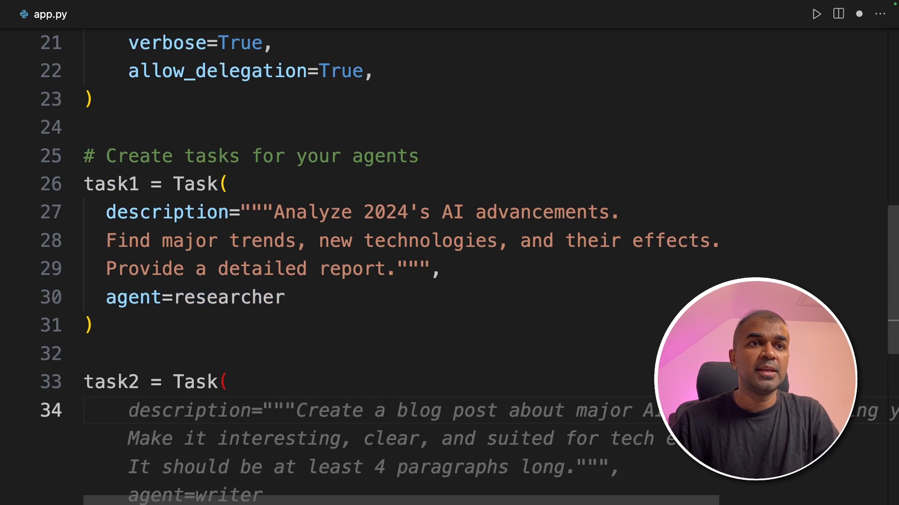
pyautogui.scroll(-3)
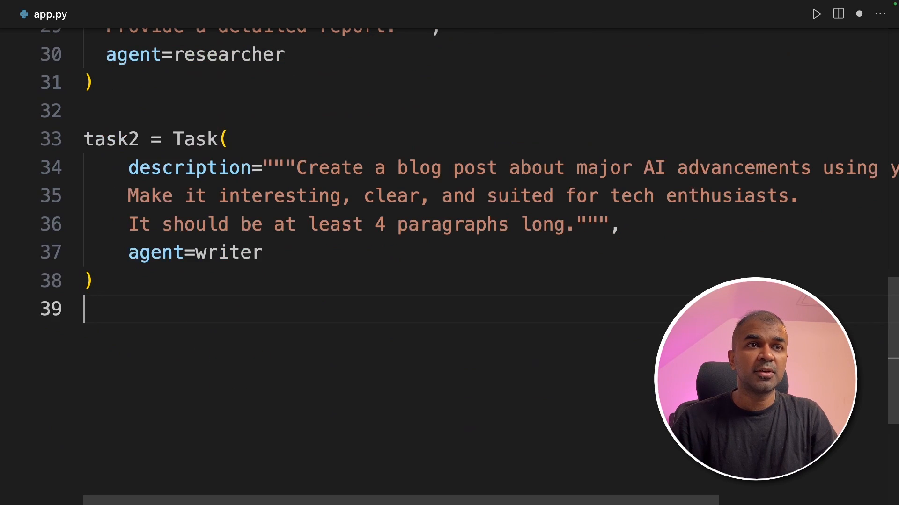
# Add the sequential crew with both agents and tasks, unindenting its closing parenthesis
pyautogui.write('# Instantiate your crew with a sequential process')
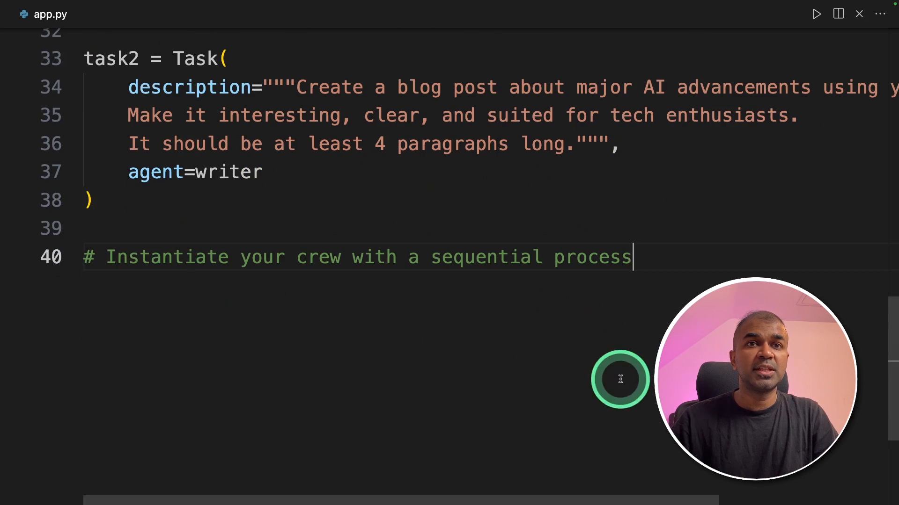
pyautogui.write('crea')
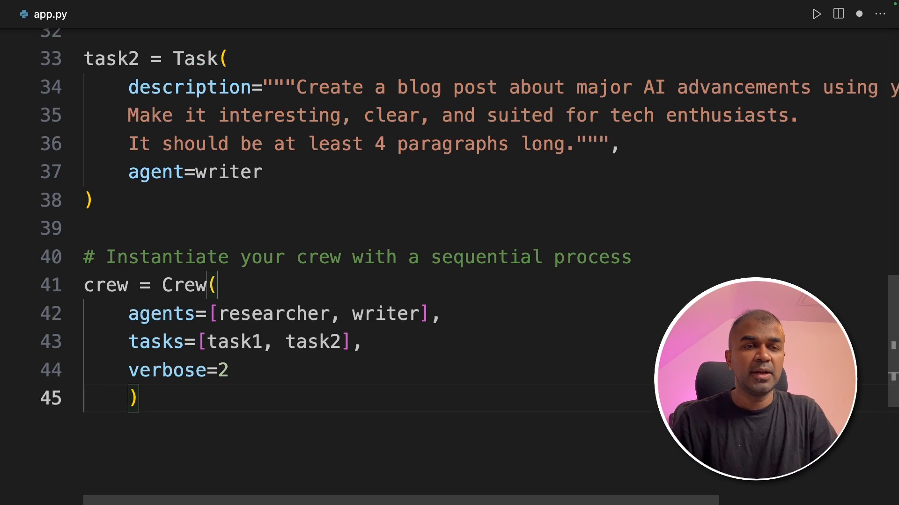
pyautogui.click(389, 314)
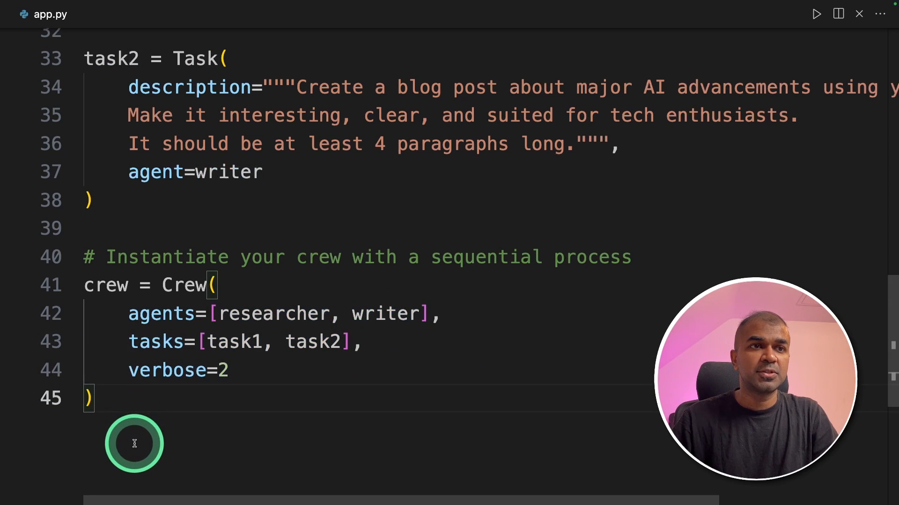
pyautogui.click(134, 444)
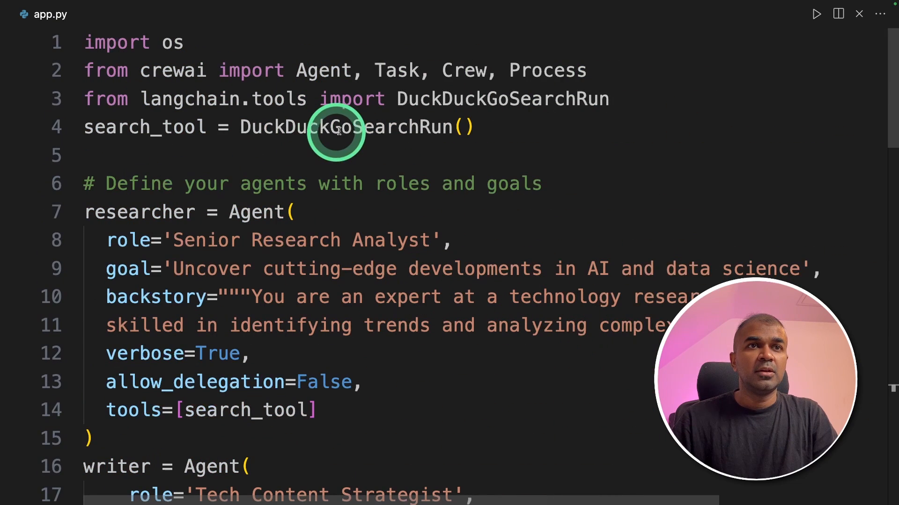
pyautogui.doubleClick(344, 126)
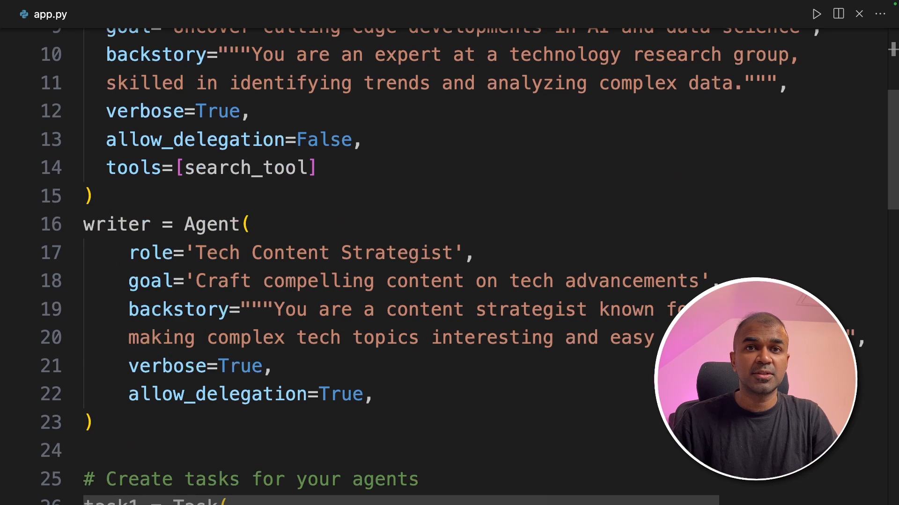
pyautogui.click(400, 313)
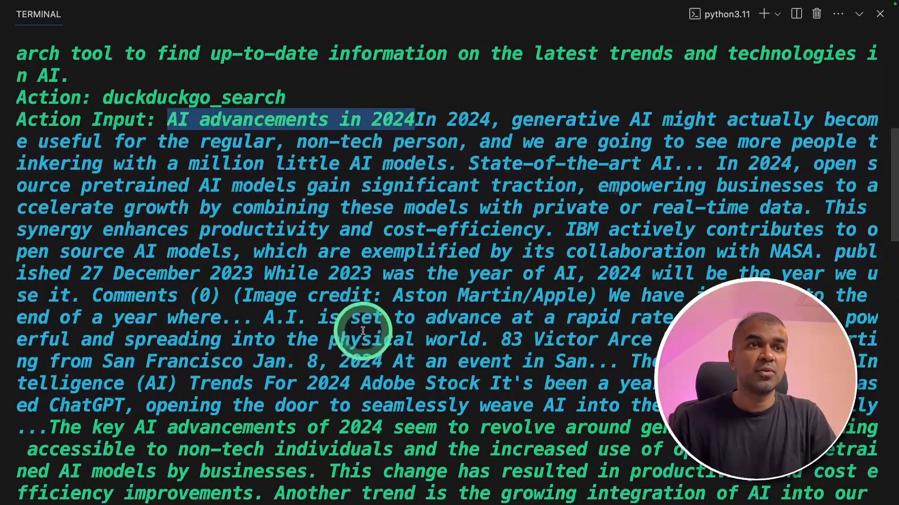
# Scroll the terminal through the researcher's DuckDuckGo search output to 'Finished chain.'
pyautogui.scroll(-3)
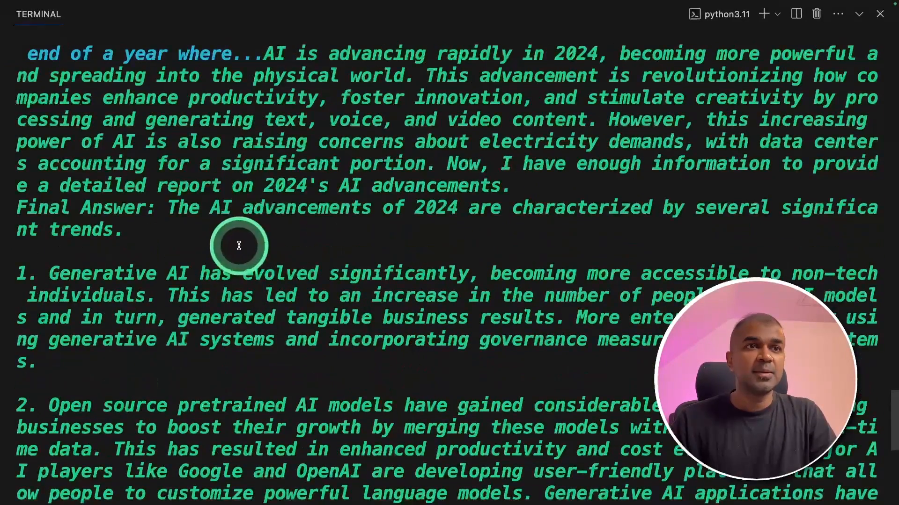
pyautogui.scroll(-3)
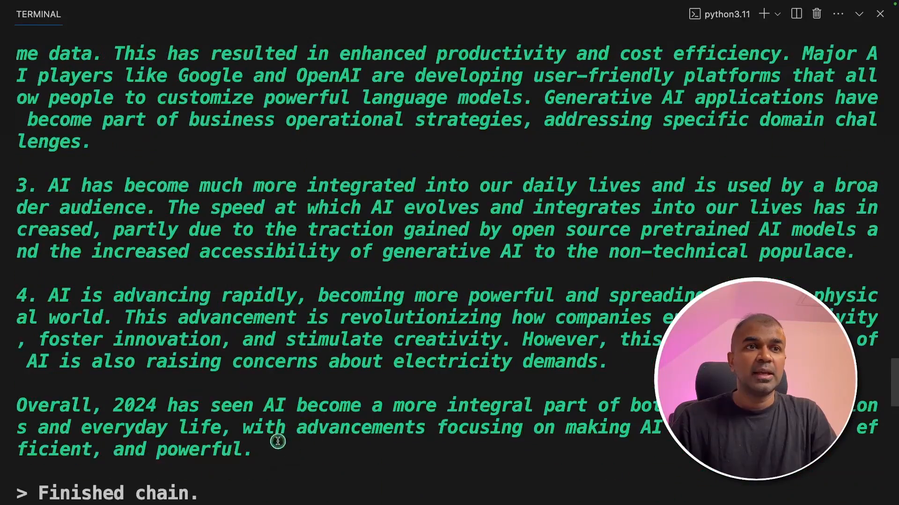
pyautogui.scroll(-3)
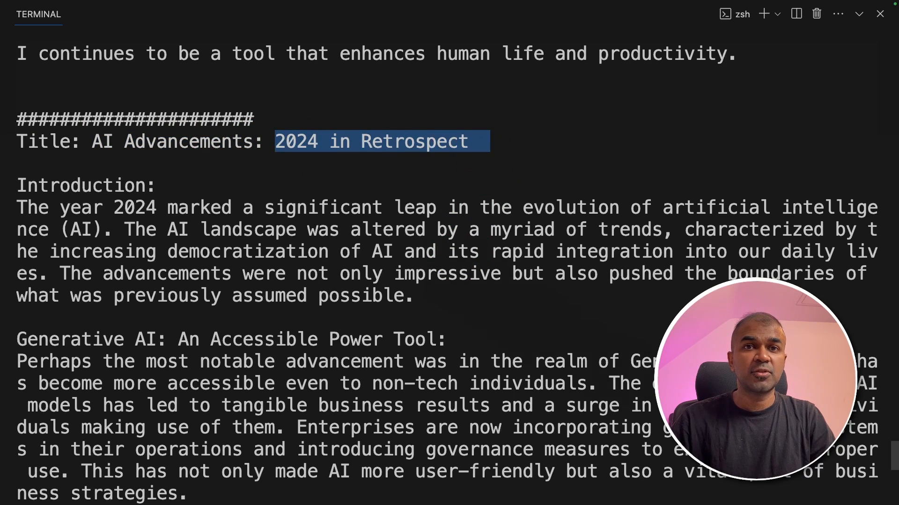
# Review the 'AI Advancements: 2024 in Retrospect' blog post, then run 'ollama run mistral'
pyautogui.doubleClick(75, 185)
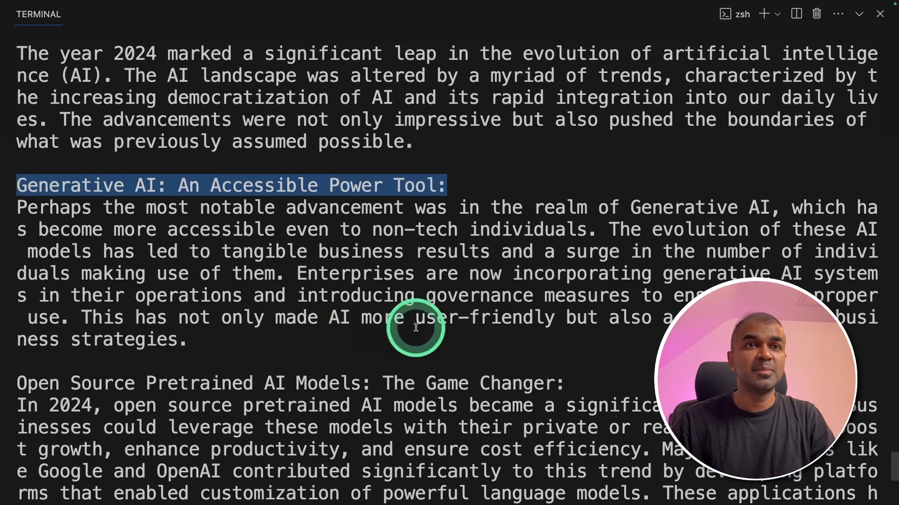
pyautogui.scroll(-3)
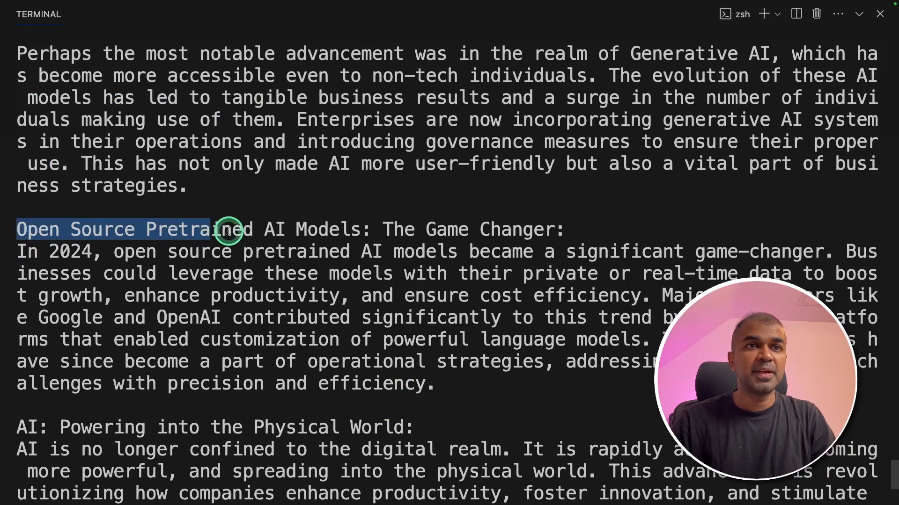
pyautogui.scroll(-3)
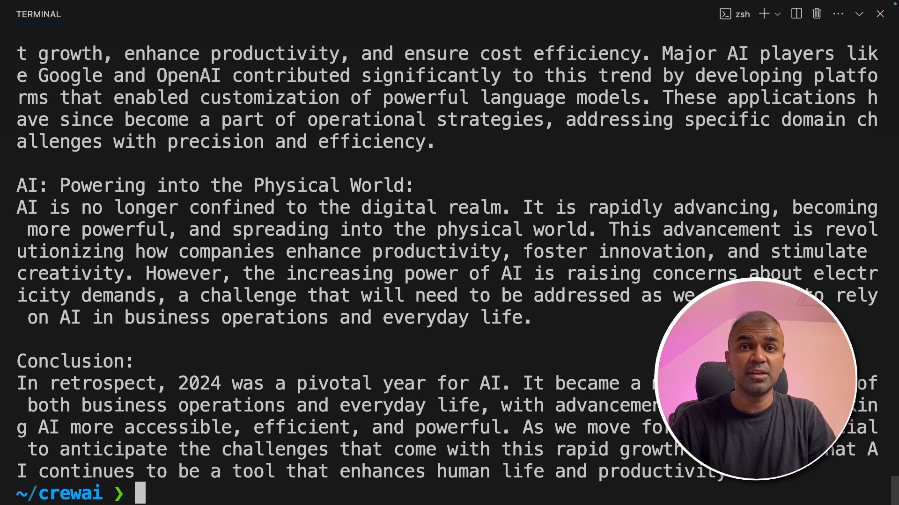
pyautogui.write('ollama run mistral')
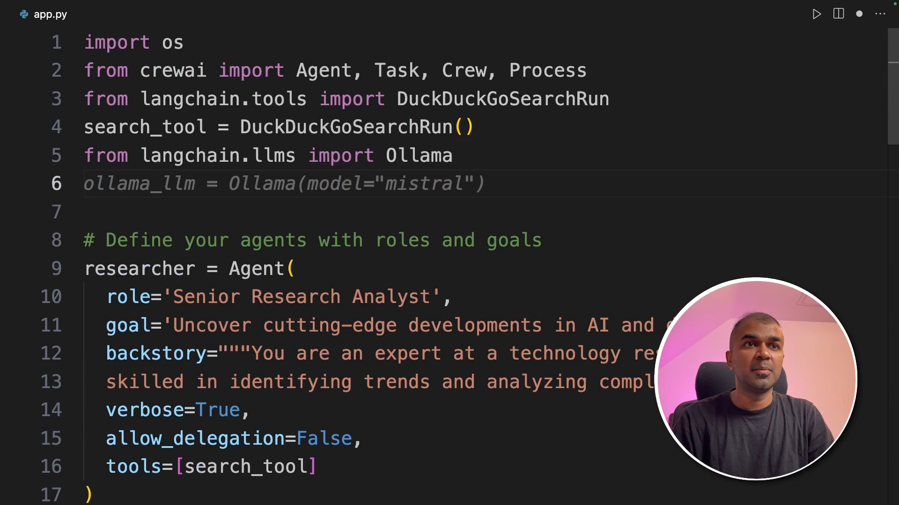
# Accept the ollama_llm = Ollama(model="mistral") suggestion and add a second orca2 model line
pyautogui.click(409, 184)
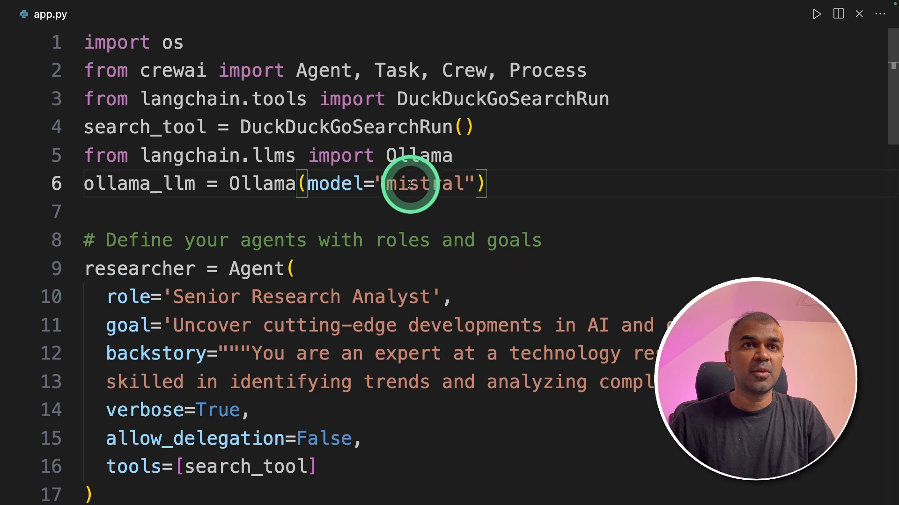
pyautogui.doubleClick(421, 184)
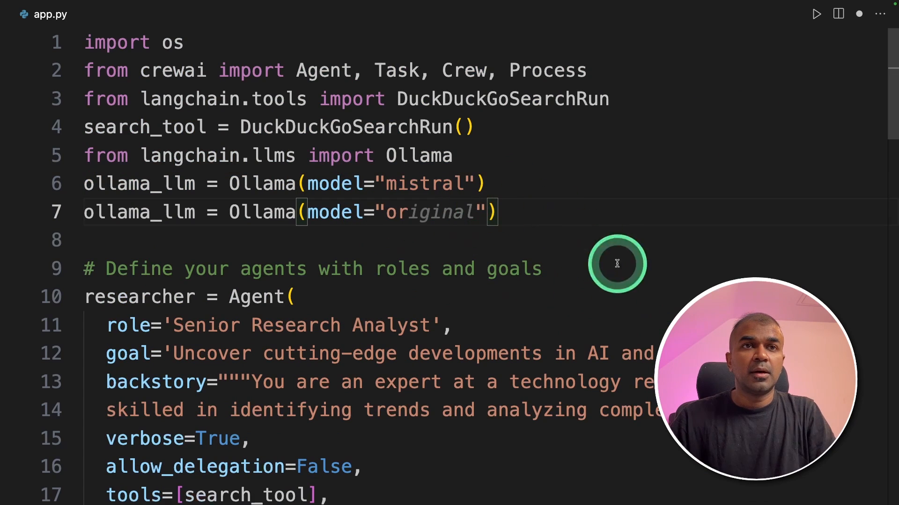
pyautogui.write('orca2')
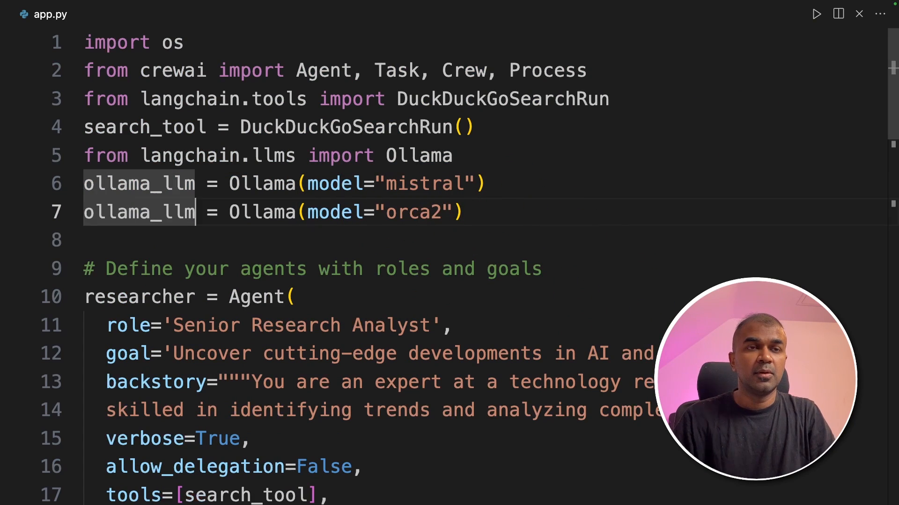
pyautogui.write('_orca')
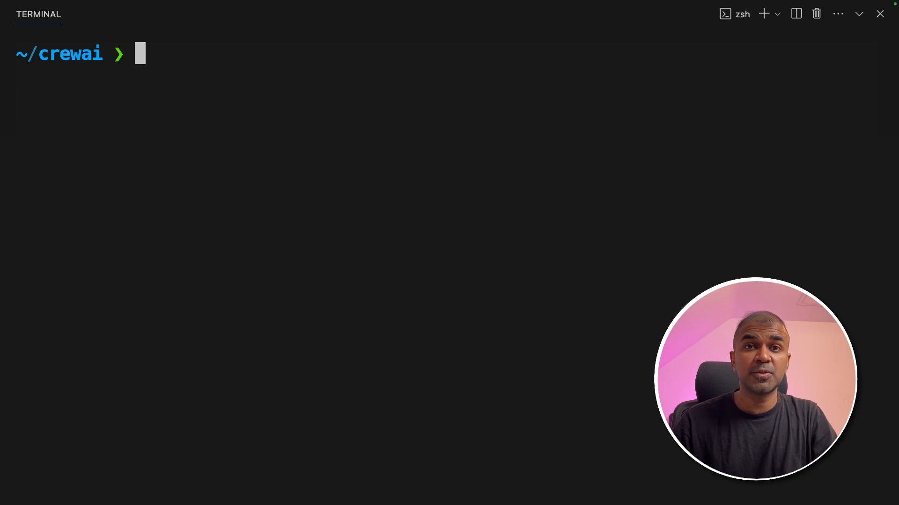
# Run 'ollama run orca2' and scroll through the crew's agent output
pyautogui.write('ollama run orca2')
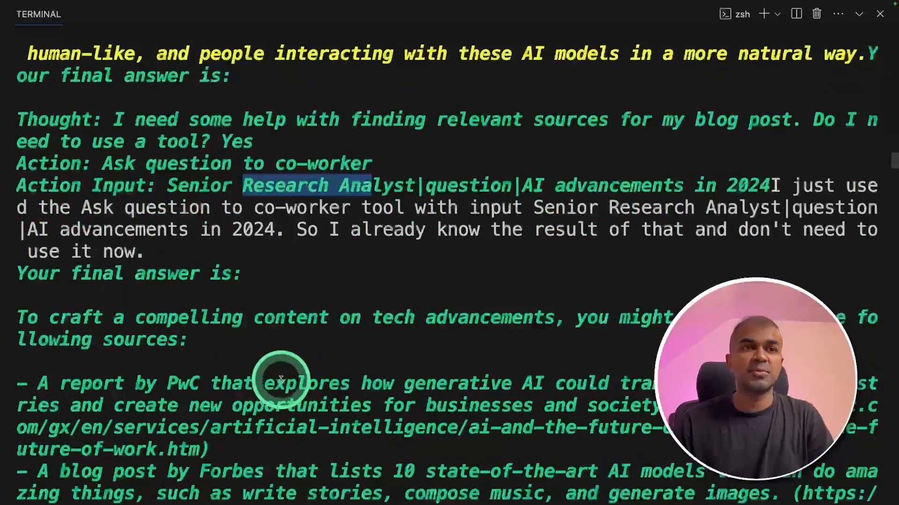
pyautogui.scroll(-3)
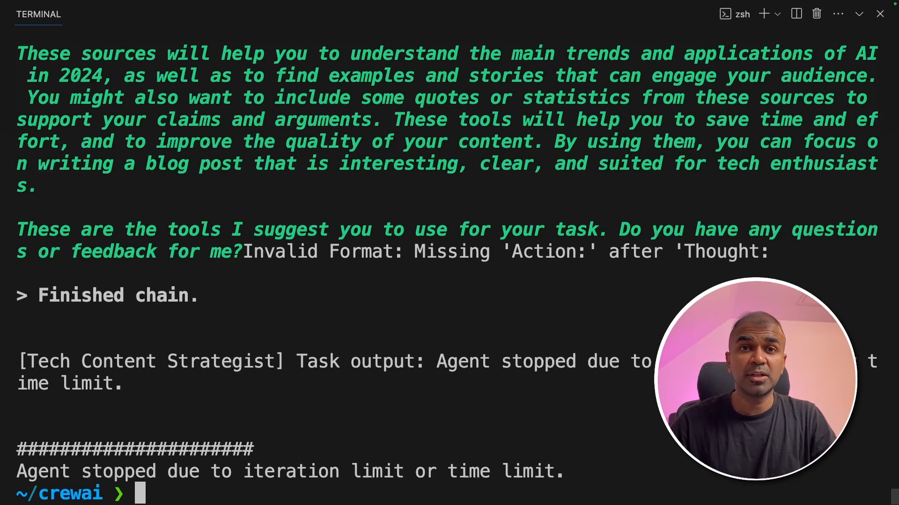
# After the crew stops at its iteration limit, enter 'python app.py' in the terminal again
pyautogui.write('python app.py')
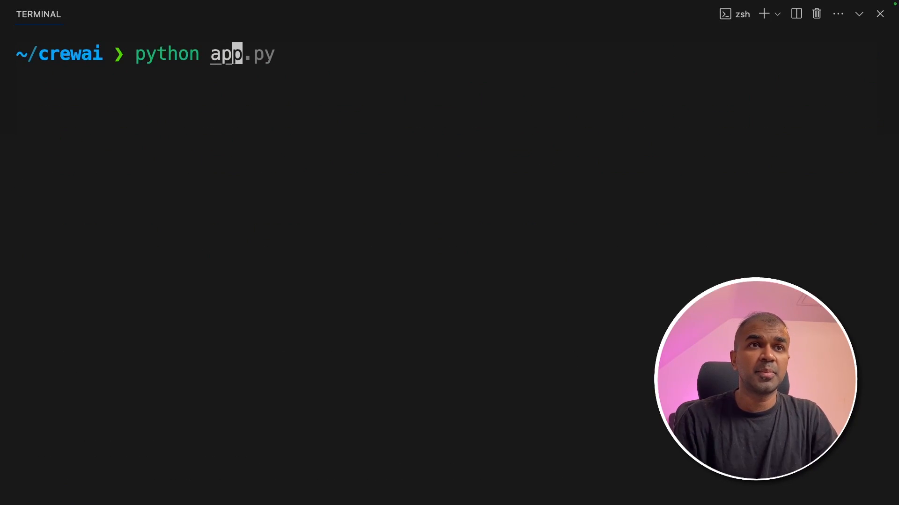